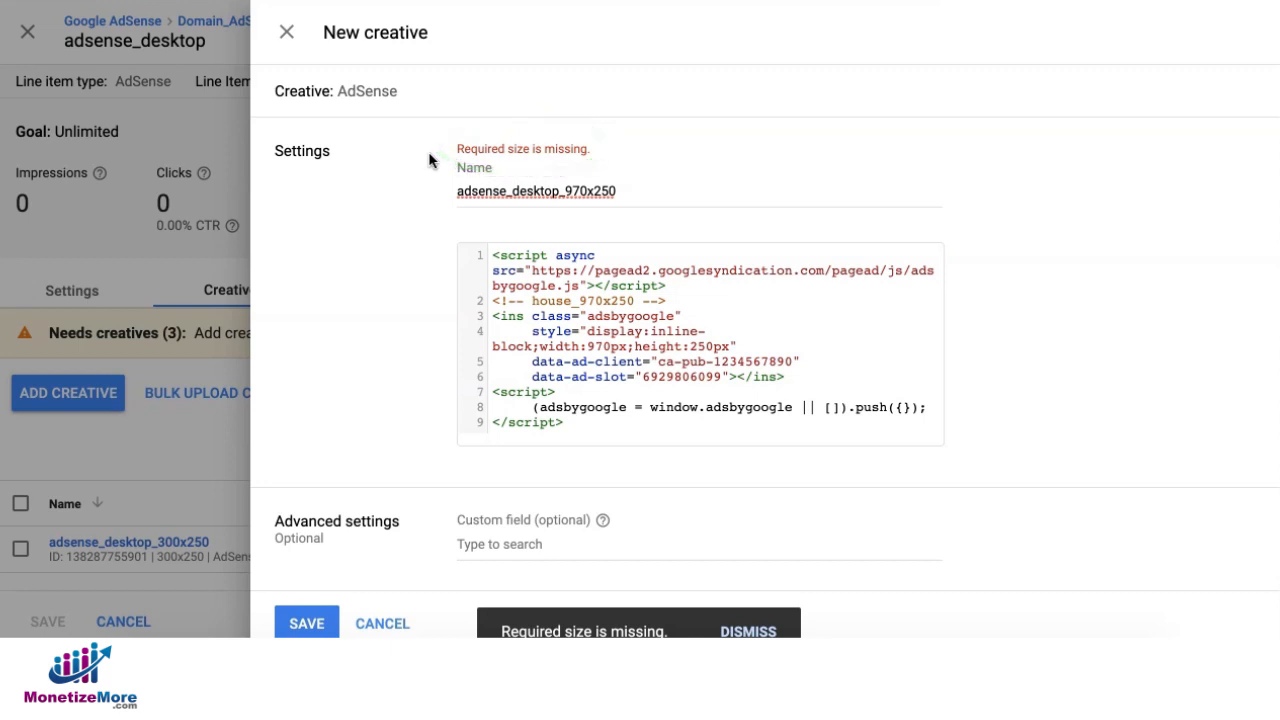
{"action": "mouse_move", "coordinate": [416, 4]}
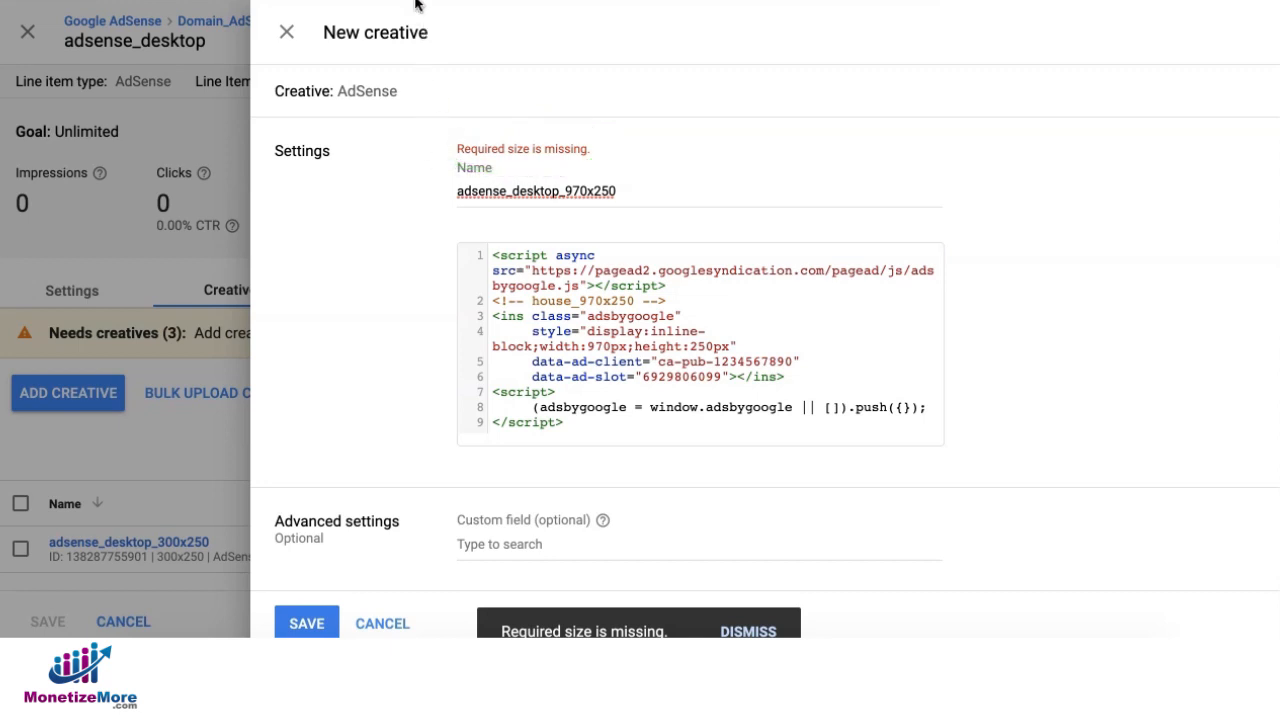
{"action": "mouse_move", "coordinate": [540, 82]}
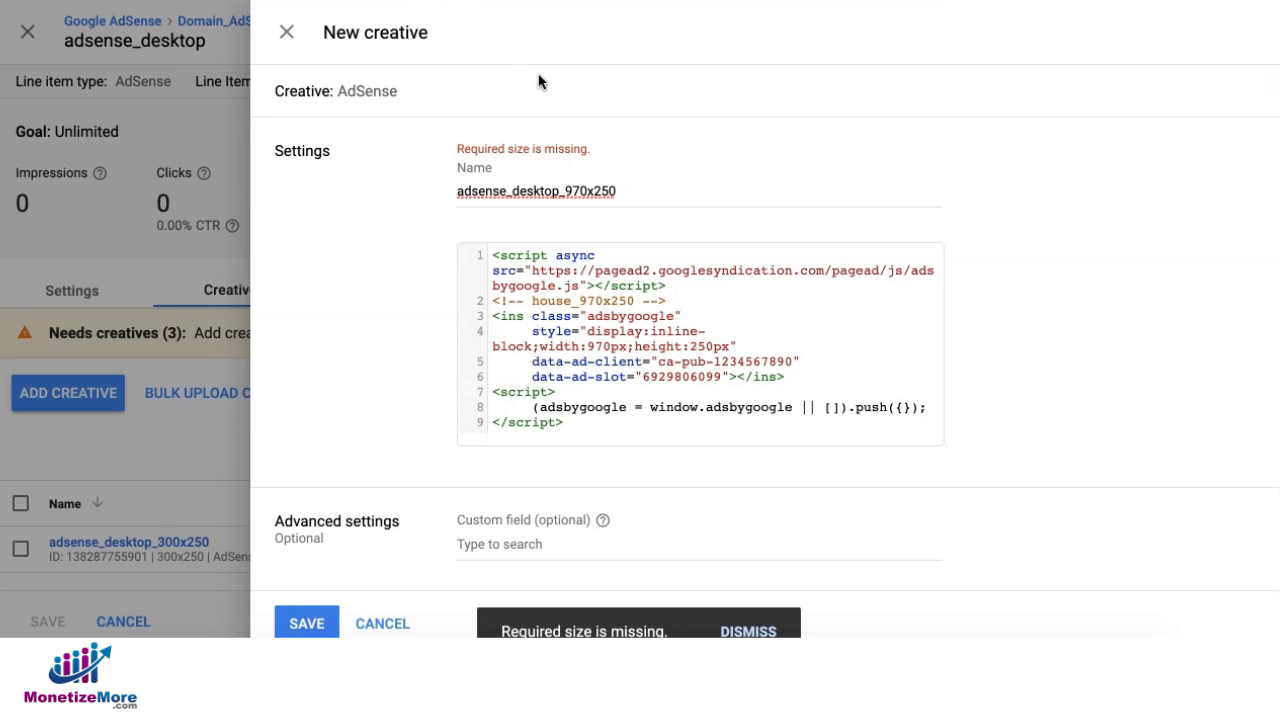
{"action": "mouse_move", "coordinate": [596, 288]}
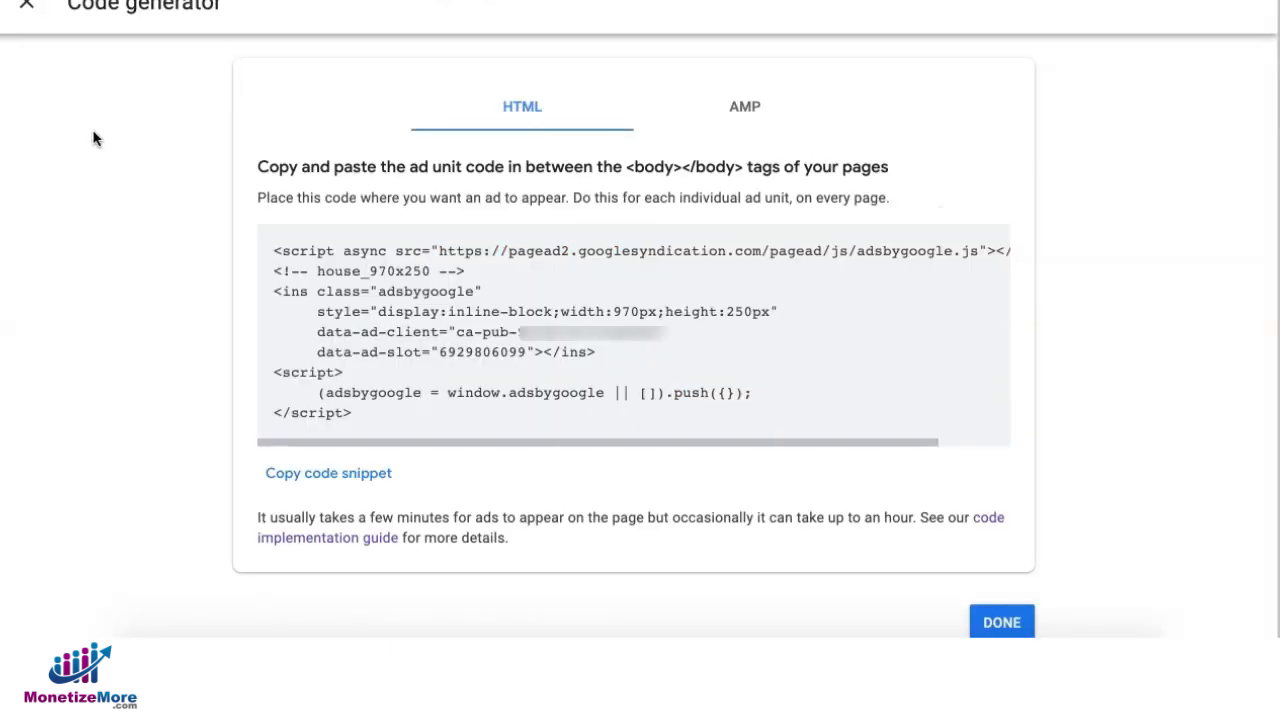
{"action": "mouse_move", "coordinate": [528, 422]}
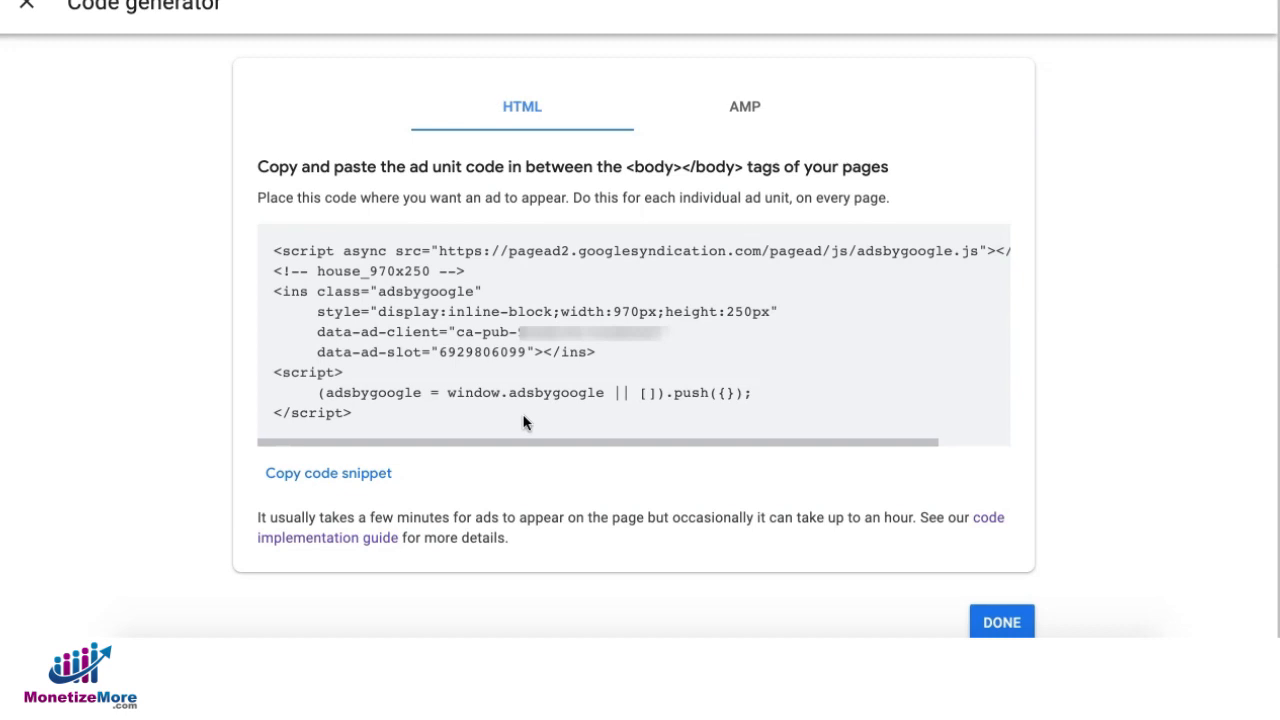